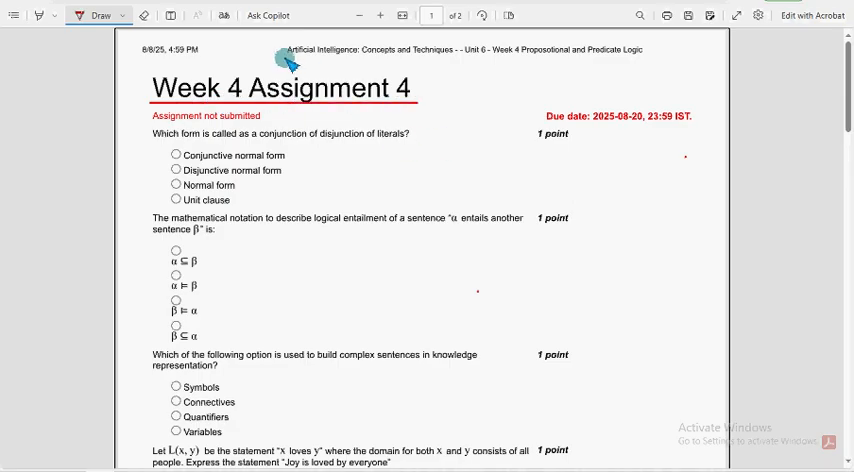
Step: Underline the course name at the top of the PDF in red ink and scroll to the title
{"action": "left_click_drag", "start_coordinate": [278, 58], "coordinate": [422, 58]}
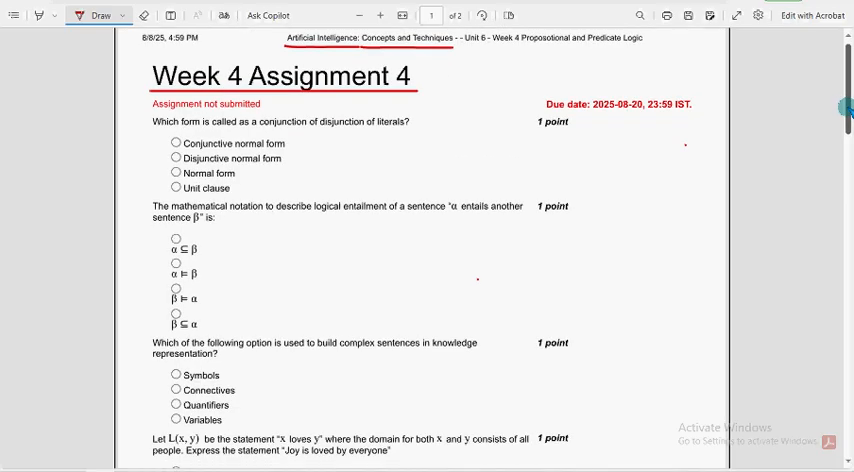
{"action": "scroll", "scroll_direction": "down", "scroll_amount": 3}
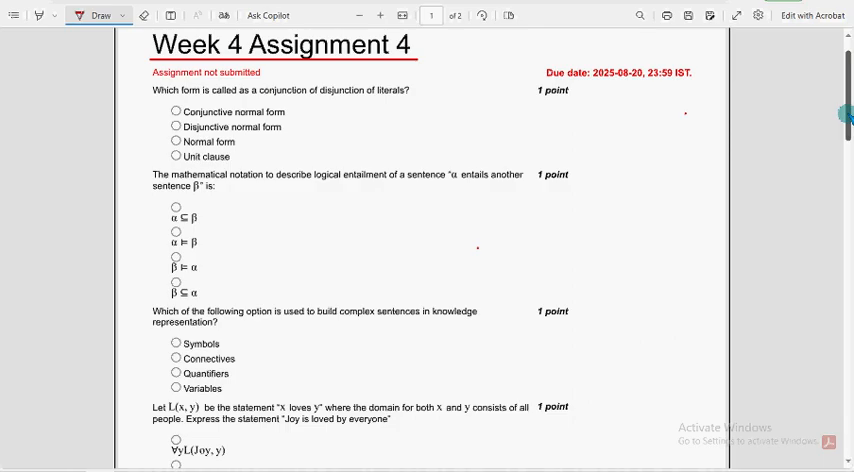
{"action": "scroll", "scroll_direction": "down", "scroll_amount": 3}
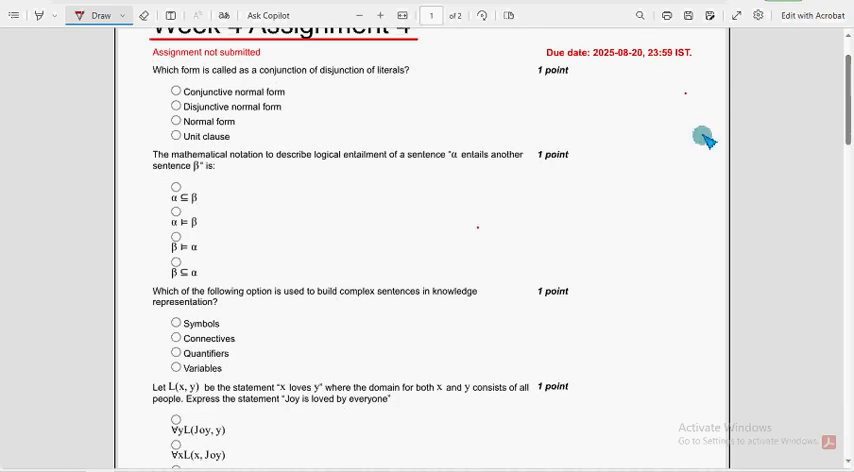
{"action": "mouse_move", "coordinate": [216, 262]}
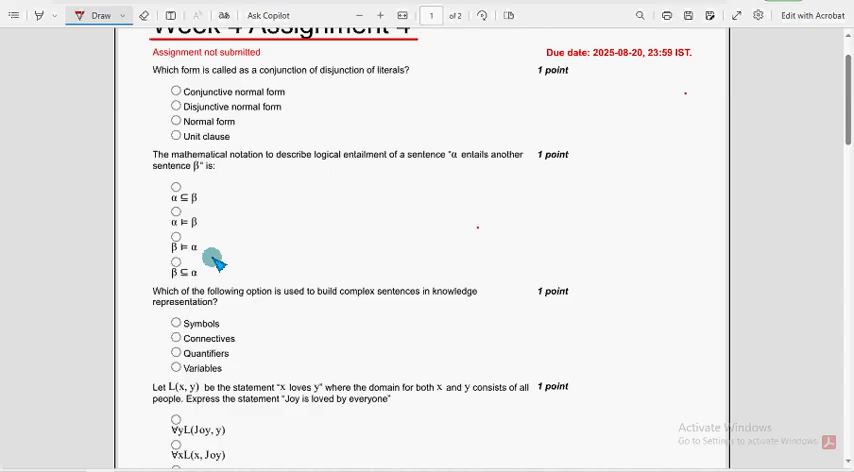
{"action": "mouse_move", "coordinate": [168, 72]}
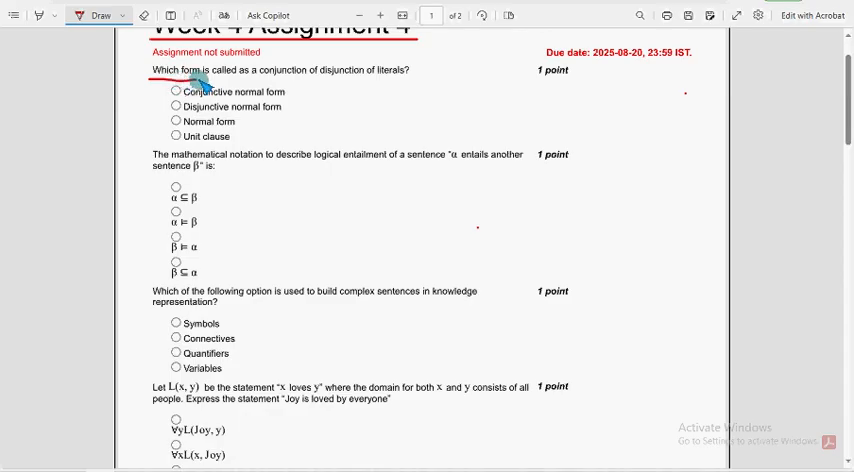
Step: Underline the full wording of question 1 on conjunction of disjunctions in red ink
{"action": "left_click_drag", "start_coordinate": [184, 78], "coordinate": [310, 82]}
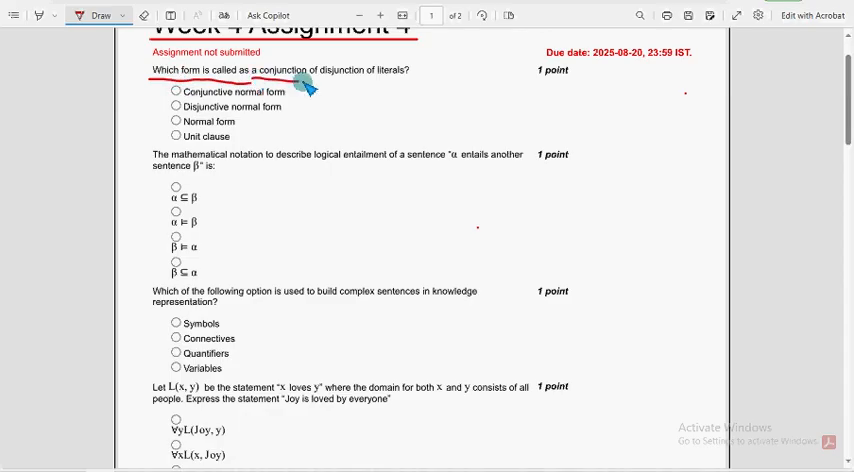
{"action": "left_click_drag", "start_coordinate": [300, 82], "coordinate": [420, 84]}
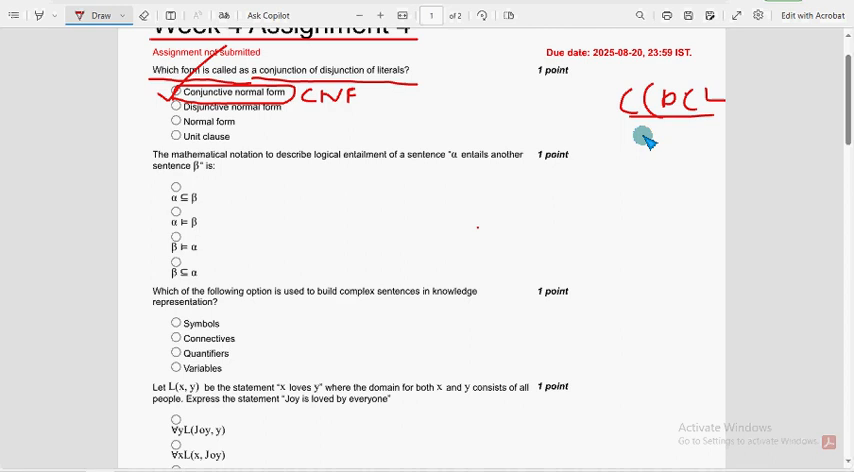
{"action": "scroll", "scroll_direction": "down", "scroll_amount": 3}
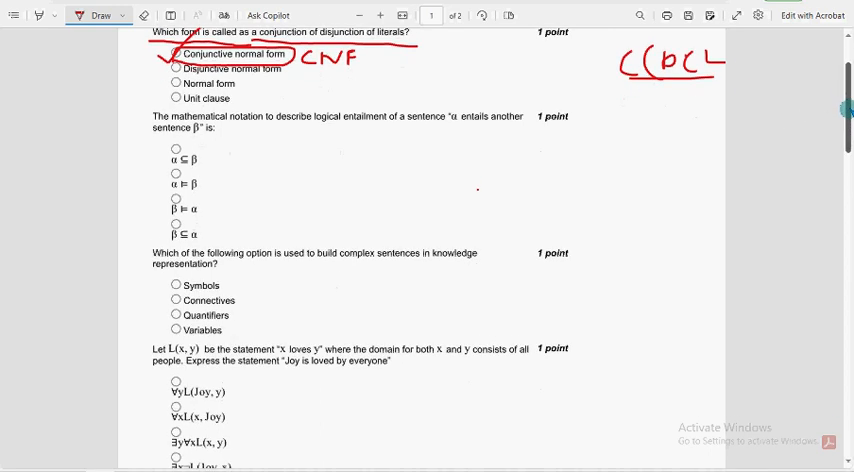
{"action": "scroll", "scroll_direction": "down", "scroll_amount": 3}
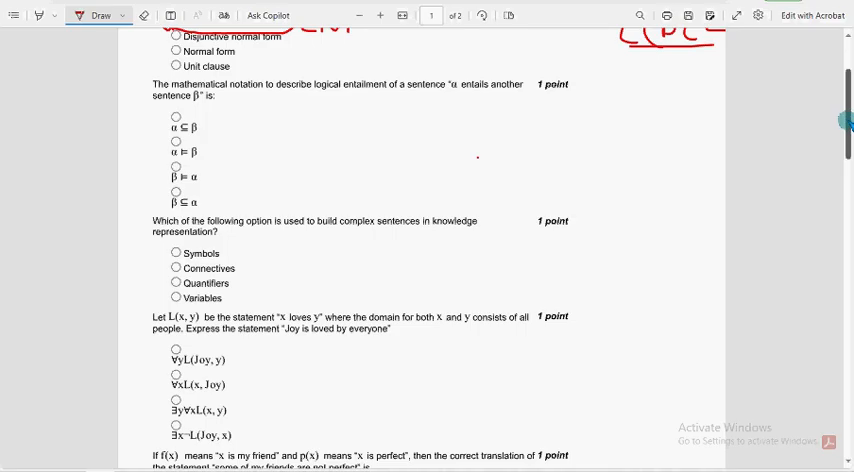
Step: Underline both lines of the entailment question and circle the handwritten α ⊨ β note
{"action": "scroll", "scroll_direction": "down", "scroll_amount": 3}
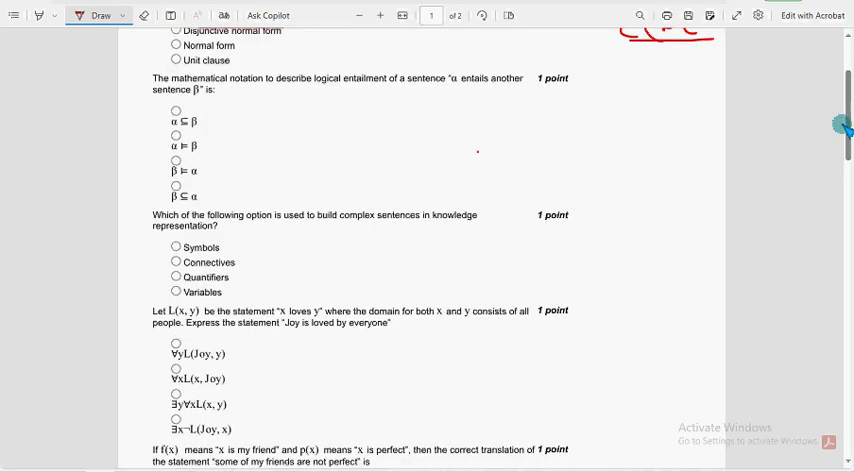
{"action": "mouse_move", "coordinate": [228, 210]}
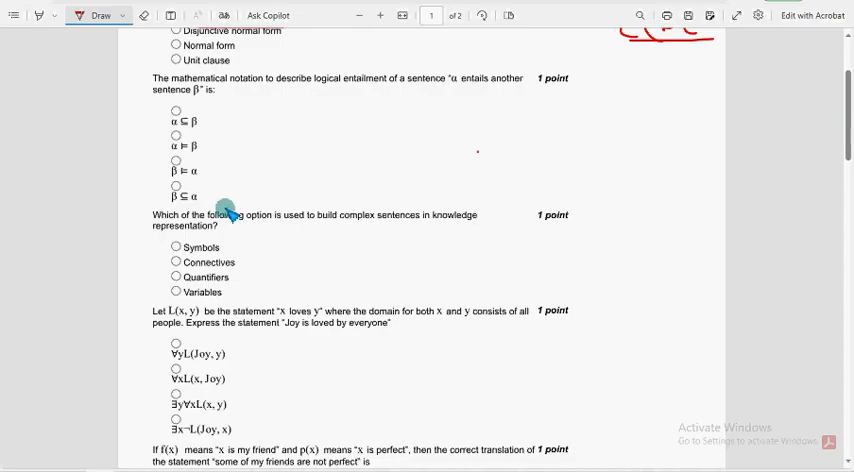
{"action": "mouse_move", "coordinate": [244, 262]}
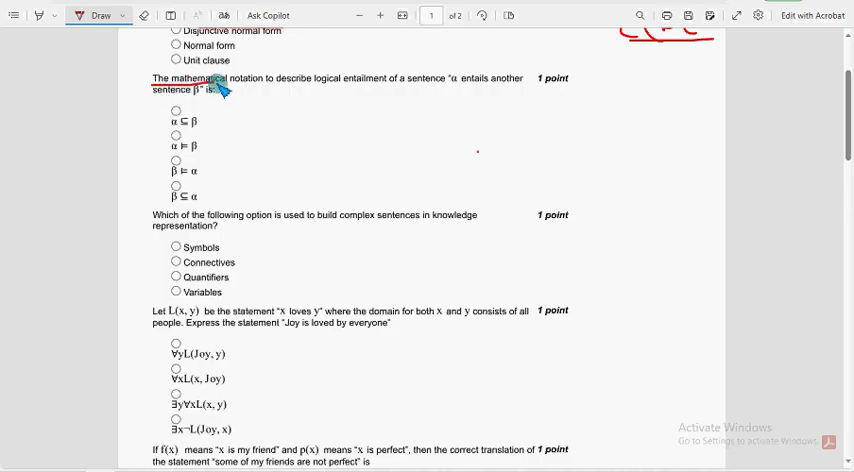
{"action": "left_click_drag", "start_coordinate": [210, 90], "coordinate": [376, 96]}
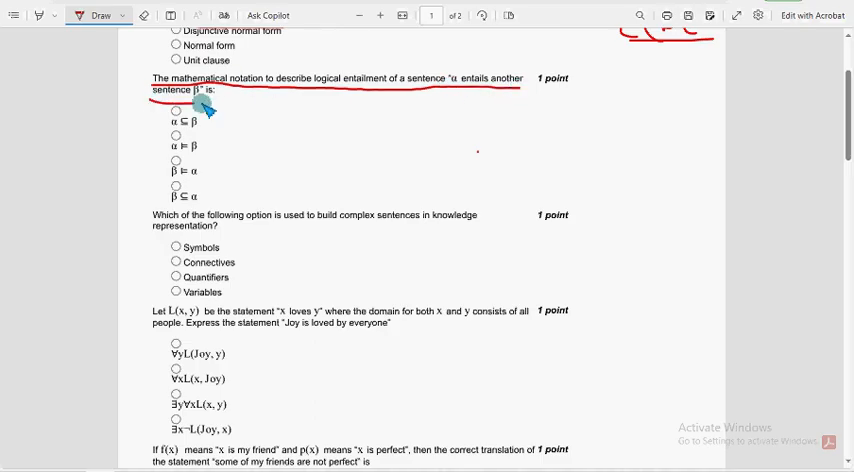
{"action": "mouse_move", "coordinate": [454, 108]}
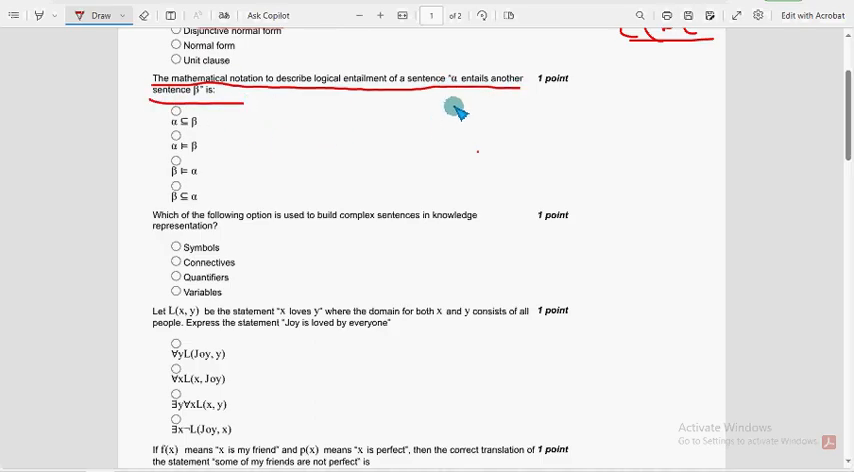
{"action": "left_click_drag", "start_coordinate": [460, 110], "coordinate": [430, 136]}
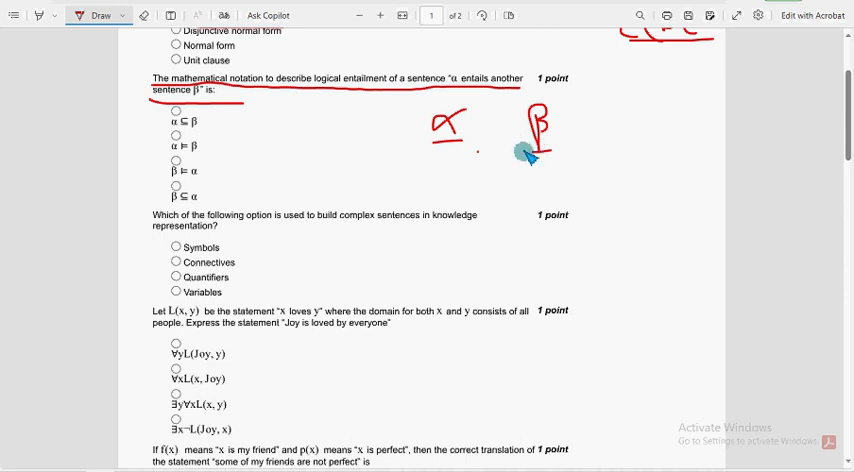
{"action": "mouse_move", "coordinate": [480, 136]}
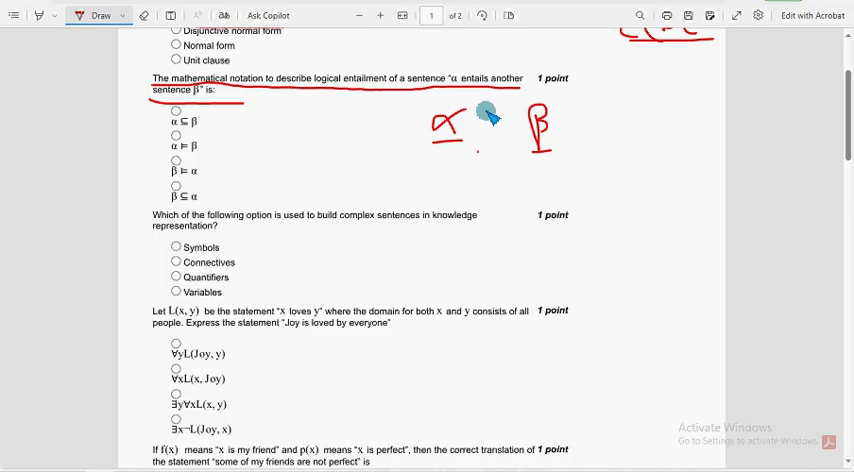
{"action": "left_click_drag", "start_coordinate": [482, 112], "coordinate": [482, 140]}
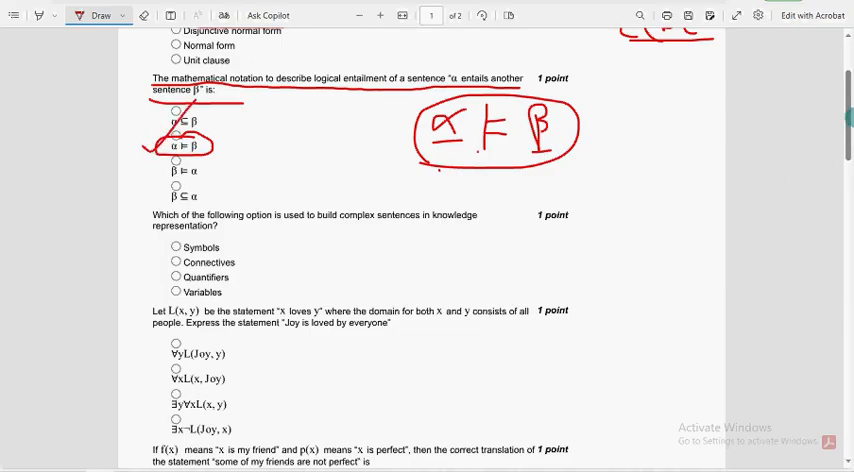
{"action": "scroll", "scroll_direction": "down", "scroll_amount": 3}
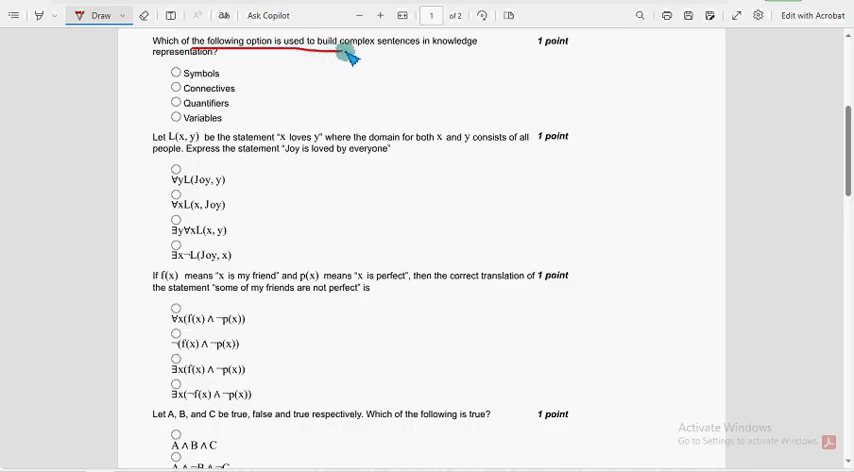
Step: Underline the complex-sentences knowledge-representation question in red ink
{"action": "left_click_drag", "start_coordinate": [356, 56], "coordinate": [490, 52]}
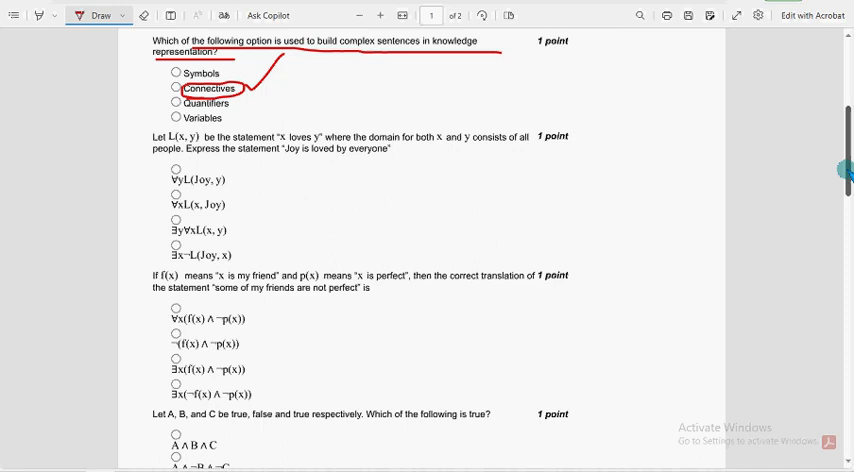
{"action": "scroll", "scroll_direction": "down", "scroll_amount": 3}
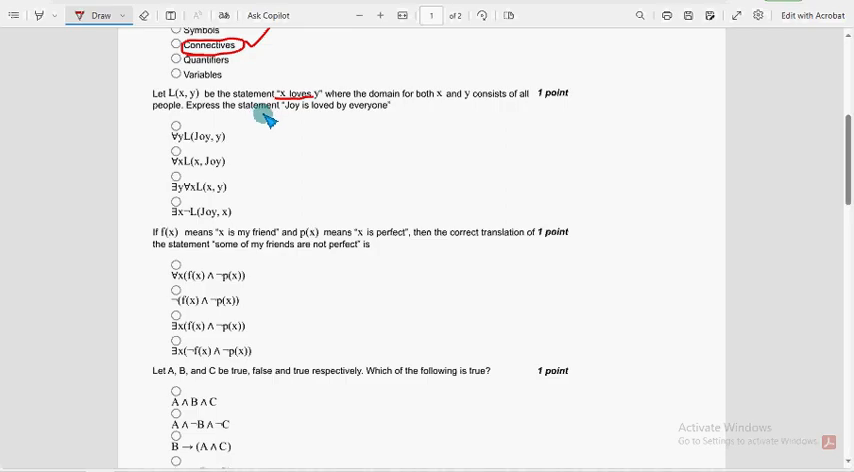
Step: Underline the phrase 'x loves y' and circle ∀xL(x, Joy) as the chosen answer
{"action": "left_click_drag", "start_coordinate": [284, 114], "coordinate": [400, 118]}
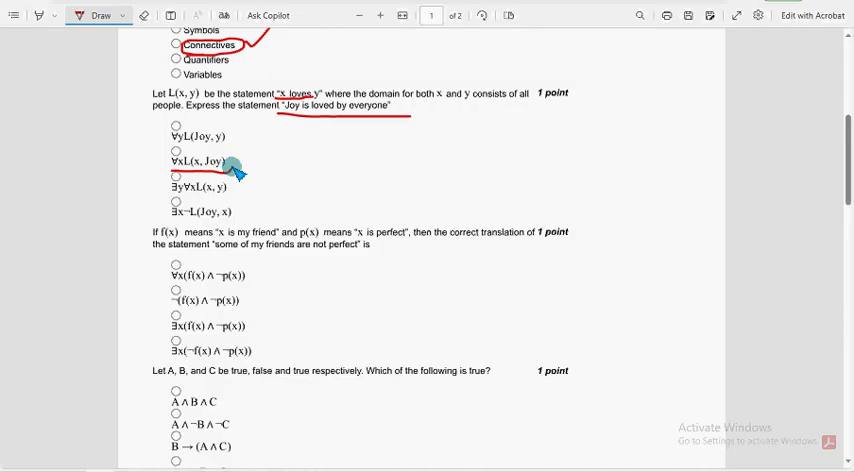
{"action": "left_click_drag", "start_coordinate": [168, 162], "coordinate": [240, 162]}
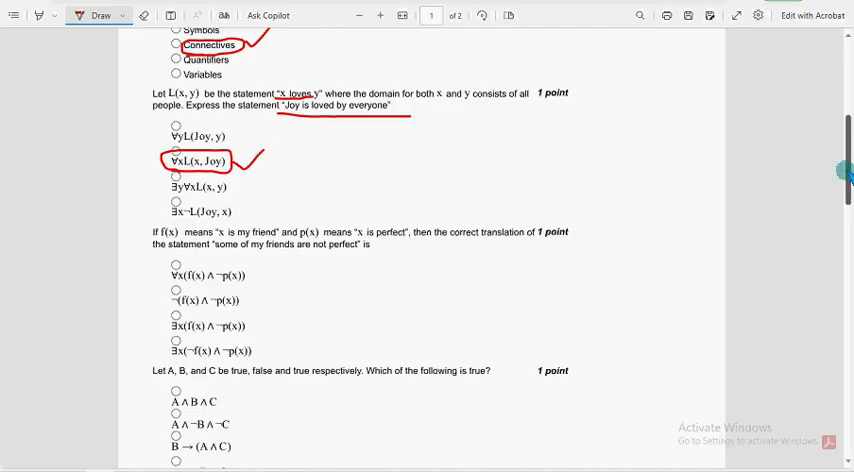
Step: Circle the third option ∃x(f(x) ∧ ¬p(x)) and add a red tick beside it
{"action": "scroll", "scroll_direction": "down", "scroll_amount": 3}
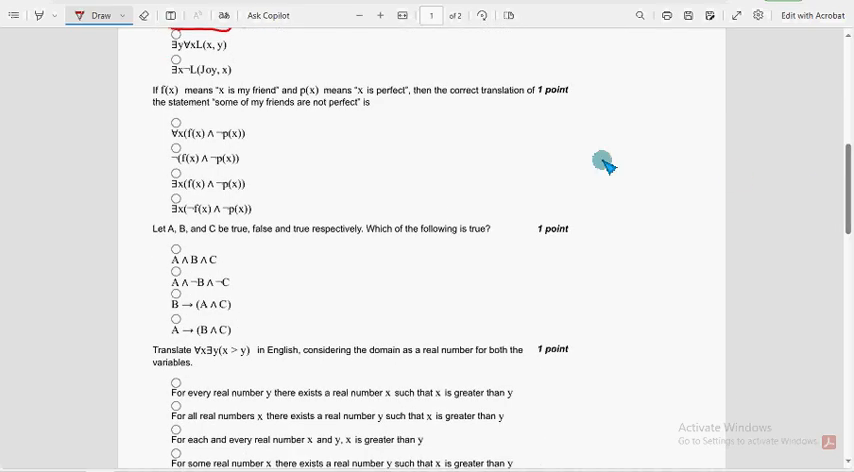
{"action": "mouse_move", "coordinate": [458, 184]}
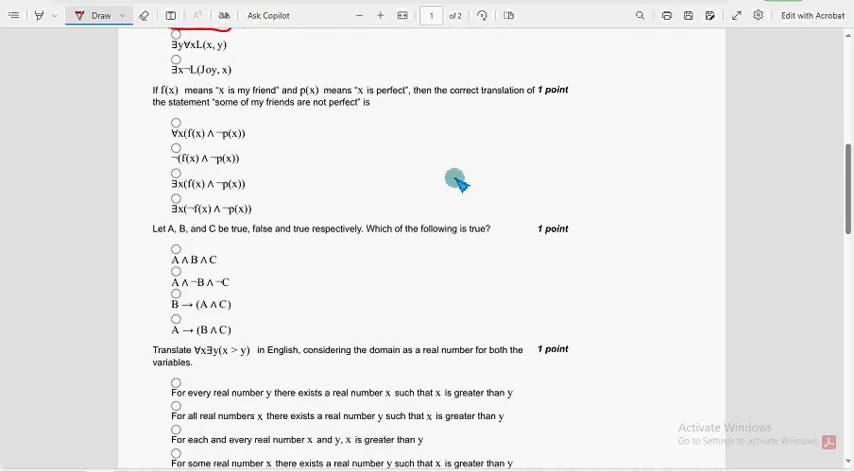
{"action": "mouse_move", "coordinate": [164, 196]}
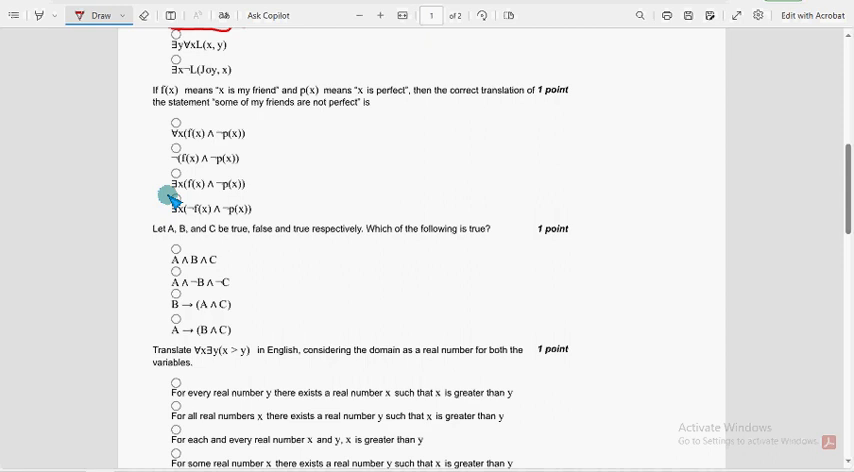
{"action": "left_click_drag", "start_coordinate": [160, 196], "coordinate": [280, 184]}
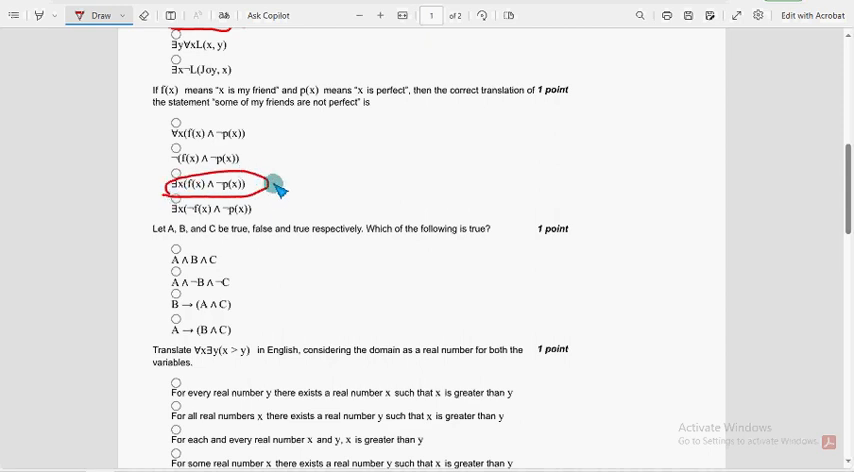
{"action": "left_click_drag", "start_coordinate": [284, 190], "coordinate": [390, 128]}
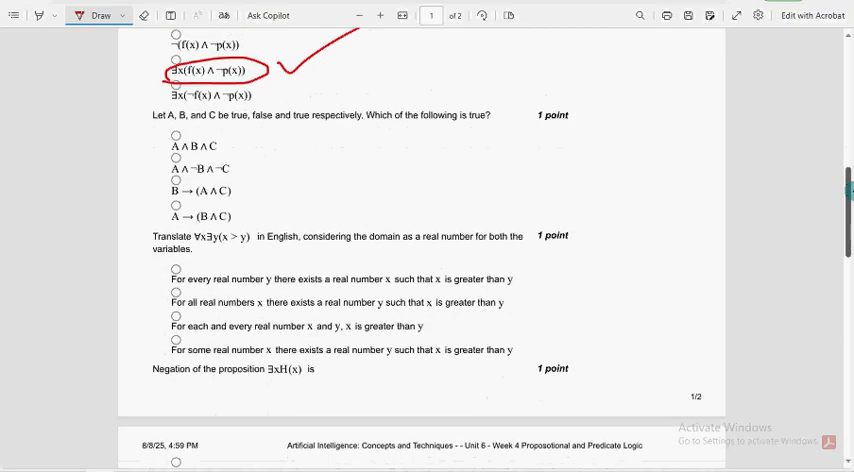
Step: Underline the A, B, C question with 'true, false and true', and tick the boxed B → (A ∧ C)
{"action": "scroll", "scroll_direction": "down", "scroll_amount": 3}
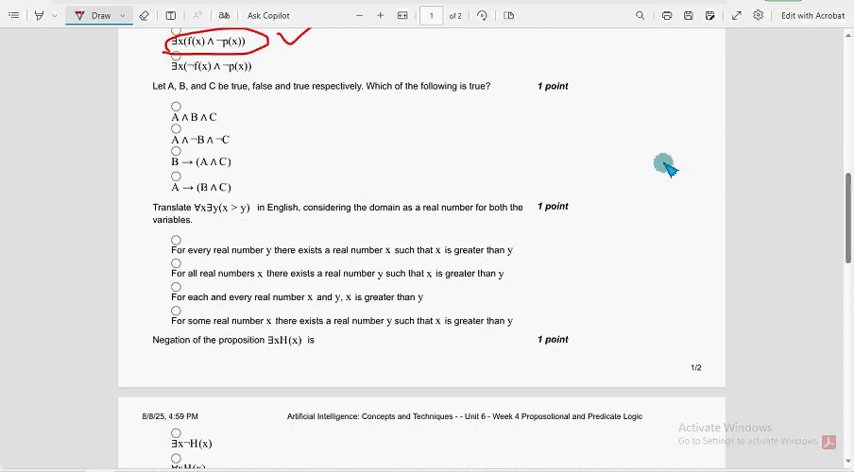
{"action": "left_click_drag", "start_coordinate": [156, 96], "coordinate": [256, 96]}
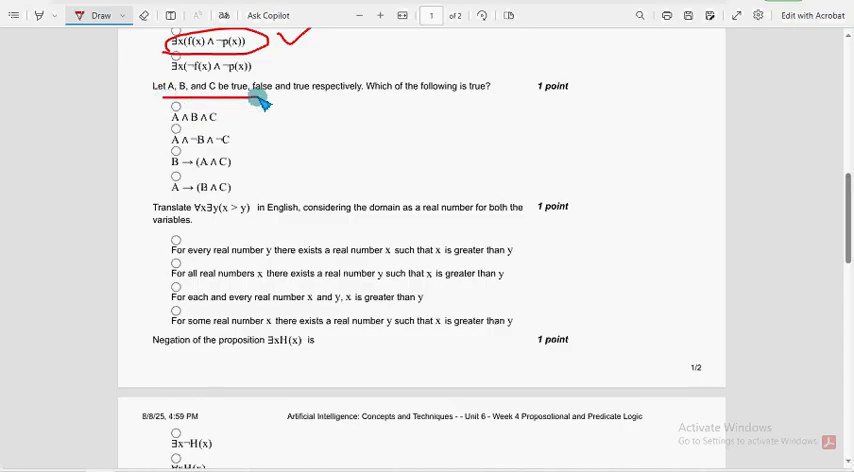
{"action": "left_click_drag", "start_coordinate": [258, 98], "coordinate": [344, 108]}
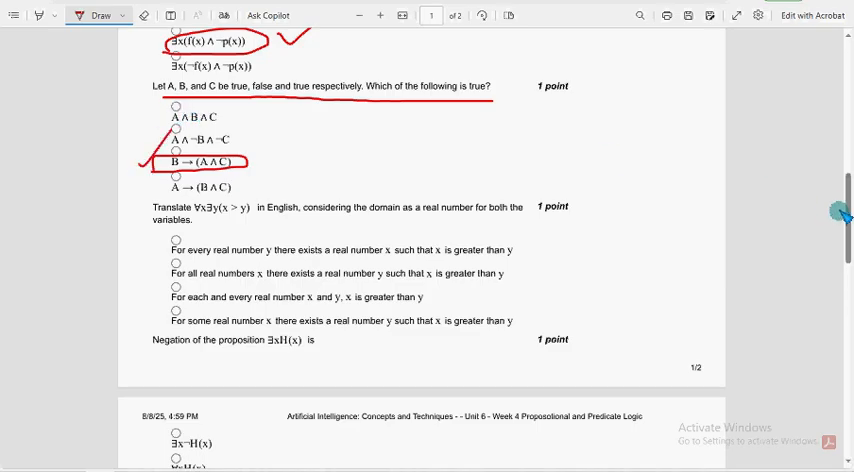
{"action": "left_click_drag", "start_coordinate": [248, 176], "coordinate": [270, 156]}
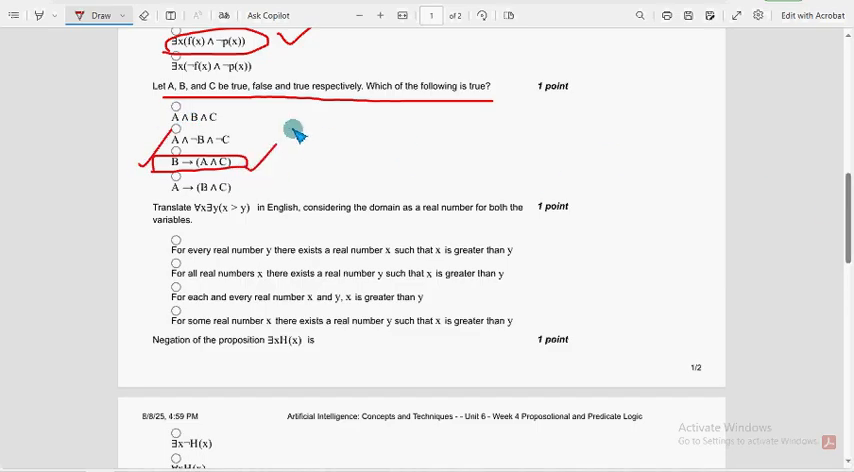
{"action": "mouse_move", "coordinate": [696, 204]}
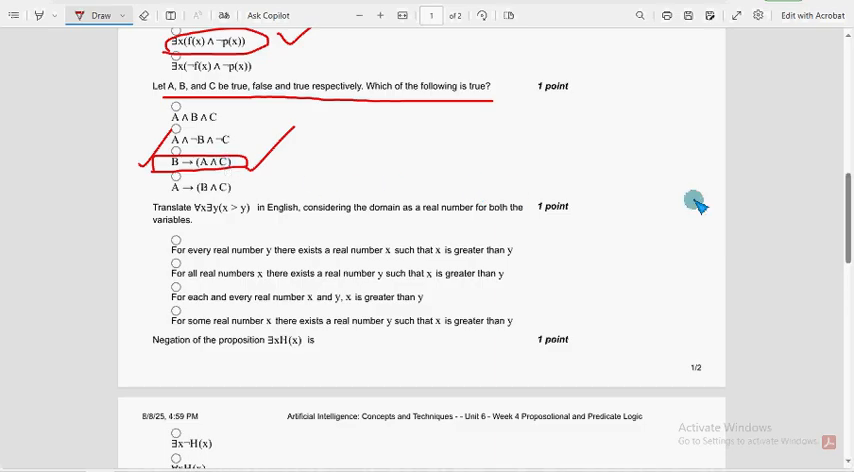
Step: Tick and circle the 'for all real numbers x there exists a real number y' option
{"action": "scroll", "scroll_direction": "down", "scroll_amount": 3}
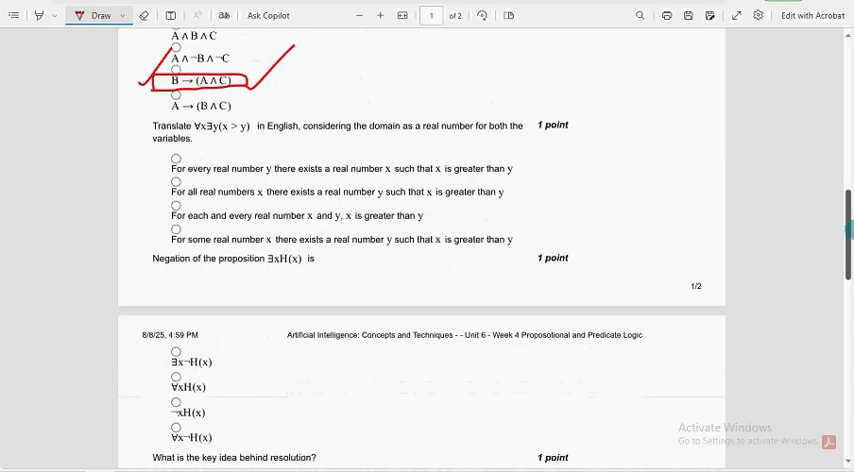
{"action": "scroll", "scroll_direction": "down", "scroll_amount": 3}
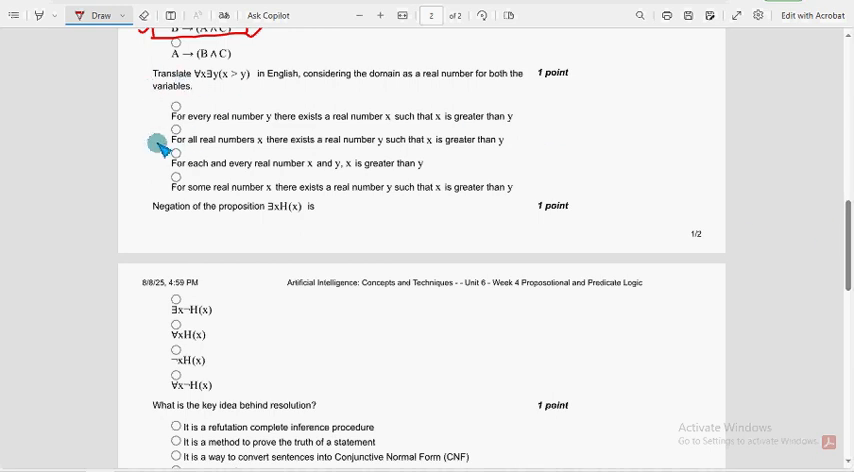
{"action": "left_click_drag", "start_coordinate": [160, 150], "coordinate": [260, 152]}
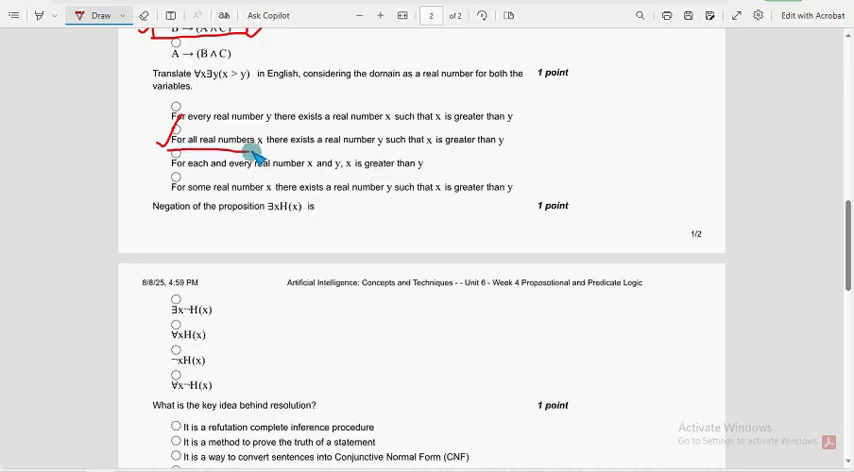
{"action": "left_click_drag", "start_coordinate": [250, 150], "coordinate": [390, 148]}
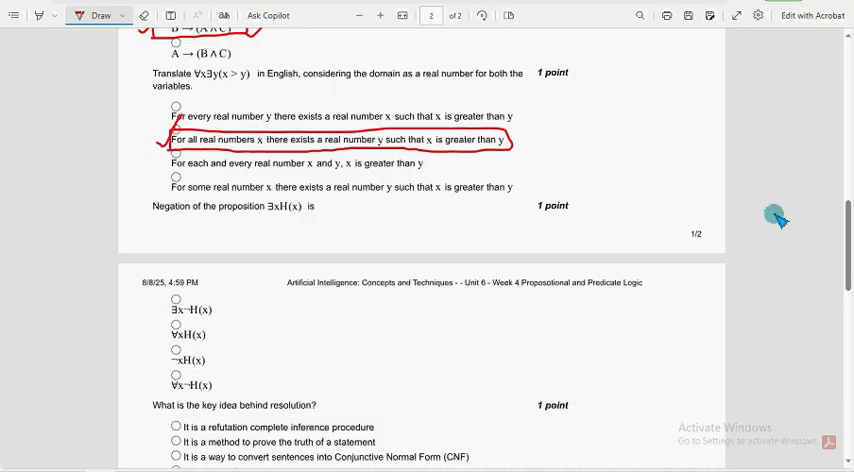
{"action": "scroll", "scroll_direction": "down", "scroll_amount": 3}
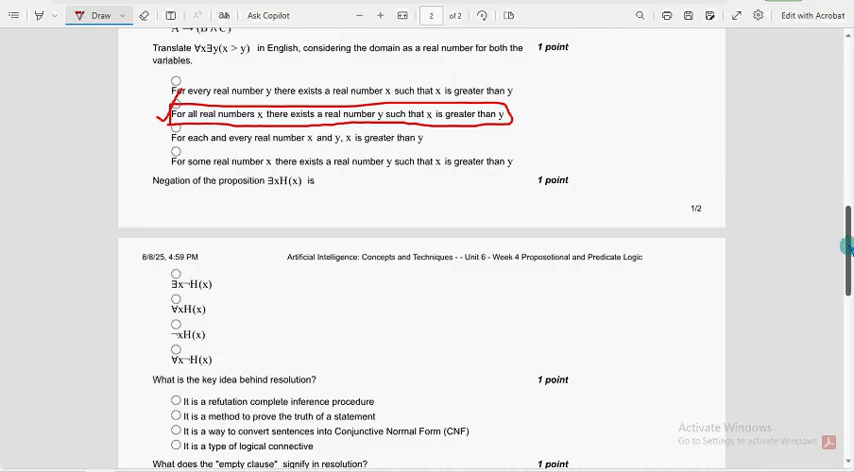
{"action": "scroll", "scroll_direction": "down", "scroll_amount": 3}
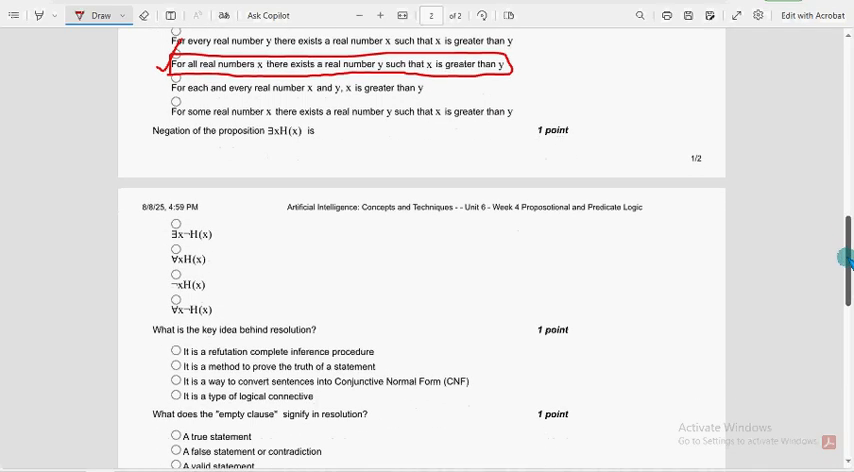
Step: Underline the negation-of-∃xH(x) question, then circle and tick ∀x ¬H(x) as the answer
{"action": "scroll", "scroll_direction": "down", "scroll_amount": 3}
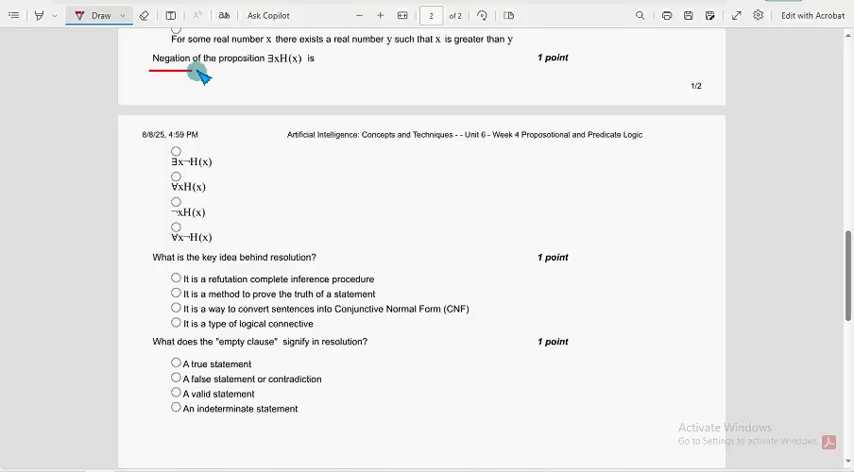
{"action": "left_click_drag", "start_coordinate": [180, 72], "coordinate": [320, 72]}
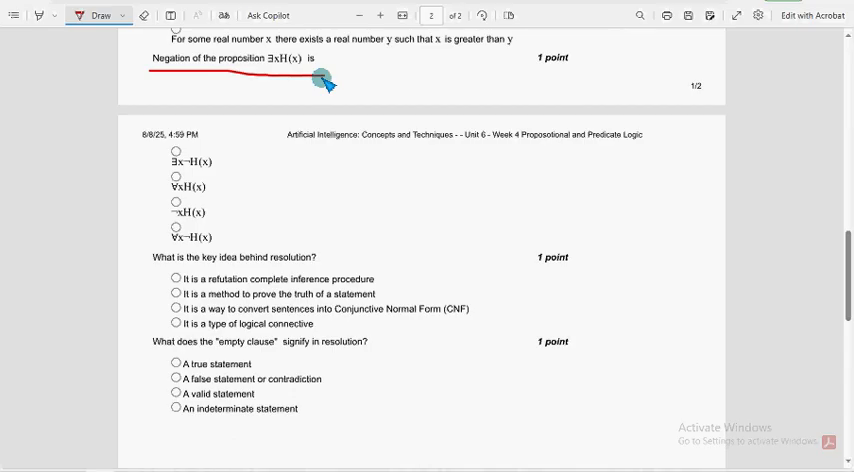
{"action": "left_click_drag", "start_coordinate": [156, 240], "coordinate": [220, 236]}
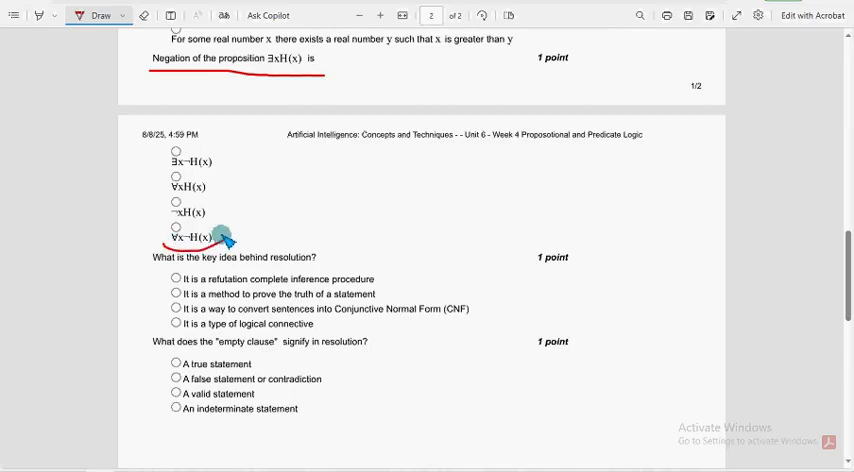
{"action": "left_click_drag", "start_coordinate": [164, 238], "coordinate": [210, 238]}
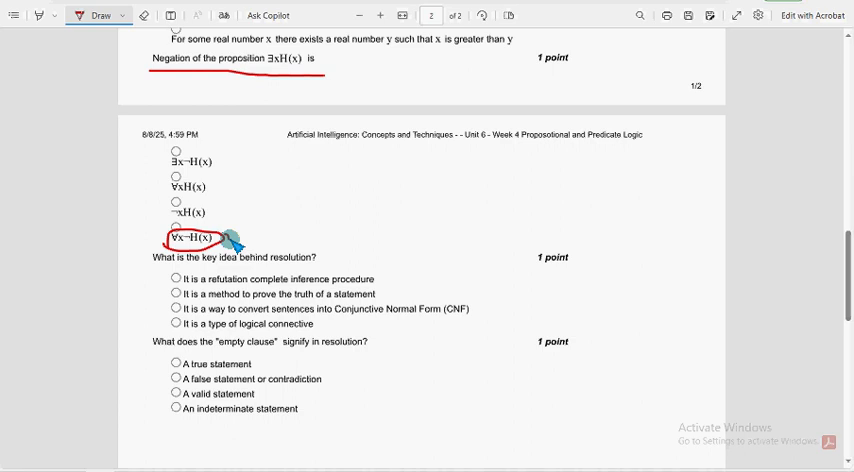
{"action": "left_click_drag", "start_coordinate": [224, 240], "coordinate": [344, 164]}
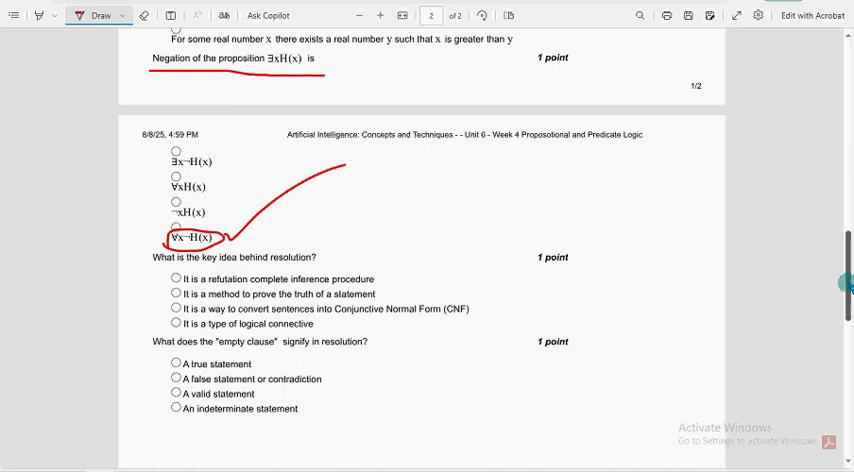
{"action": "scroll", "scroll_direction": "down", "scroll_amount": 3}
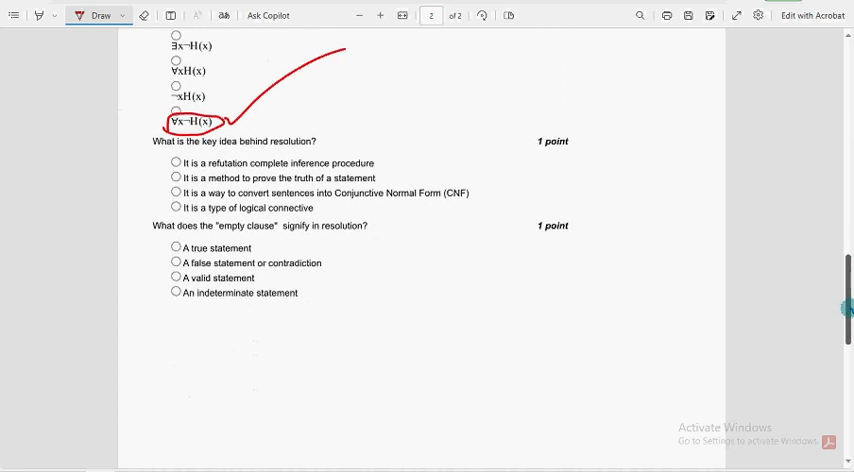
Step: Underline the 'key idea of resolution' question in red ink
{"action": "scroll", "scroll_direction": "down", "scroll_amount": 3}
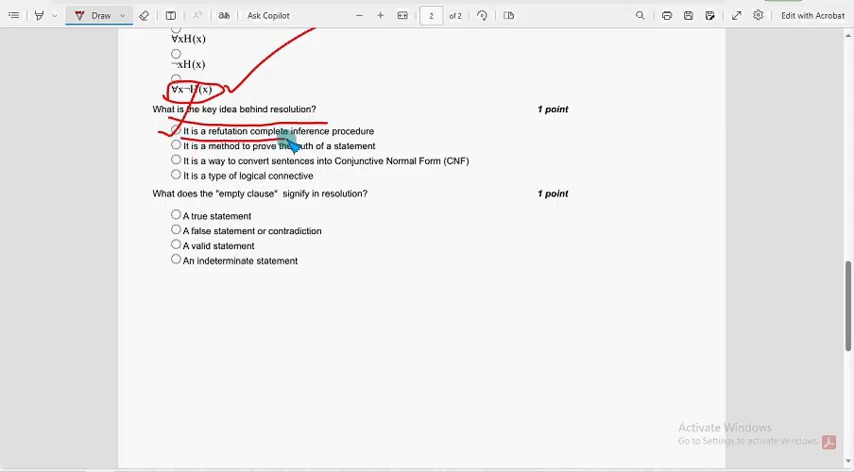
{"action": "left_click_drag", "start_coordinate": [176, 132], "coordinate": [376, 132]}
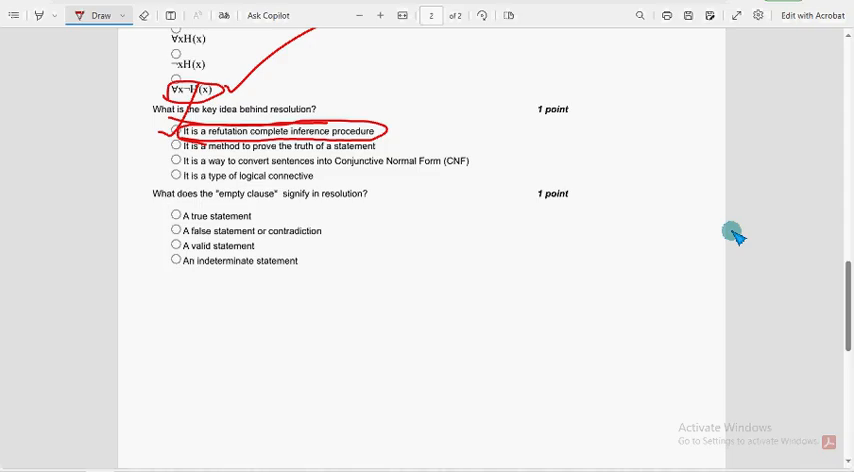
Step: Underline the 'empty clause signify in resolution?' question wording in red pen
{"action": "scroll", "scroll_direction": "down", "scroll_amount": 3}
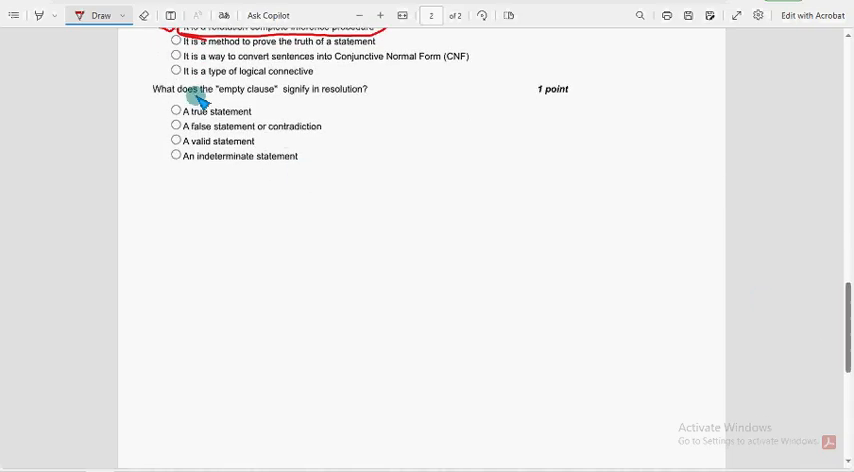
{"action": "left_click_drag", "start_coordinate": [184, 100], "coordinate": [376, 100]}
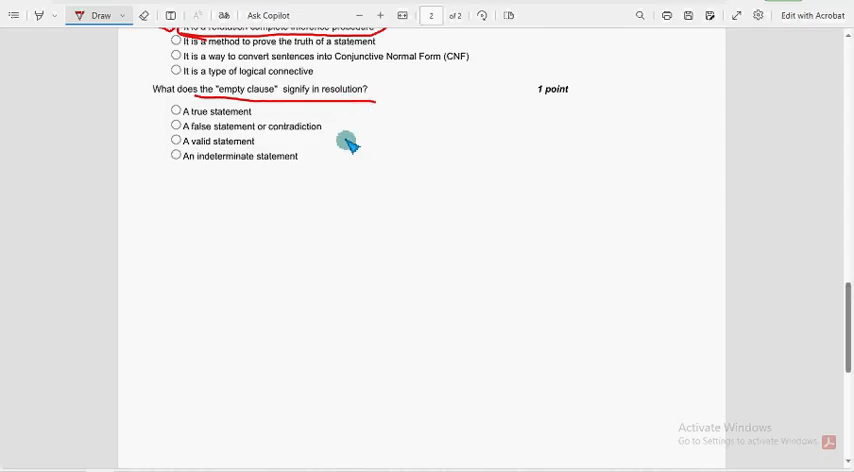